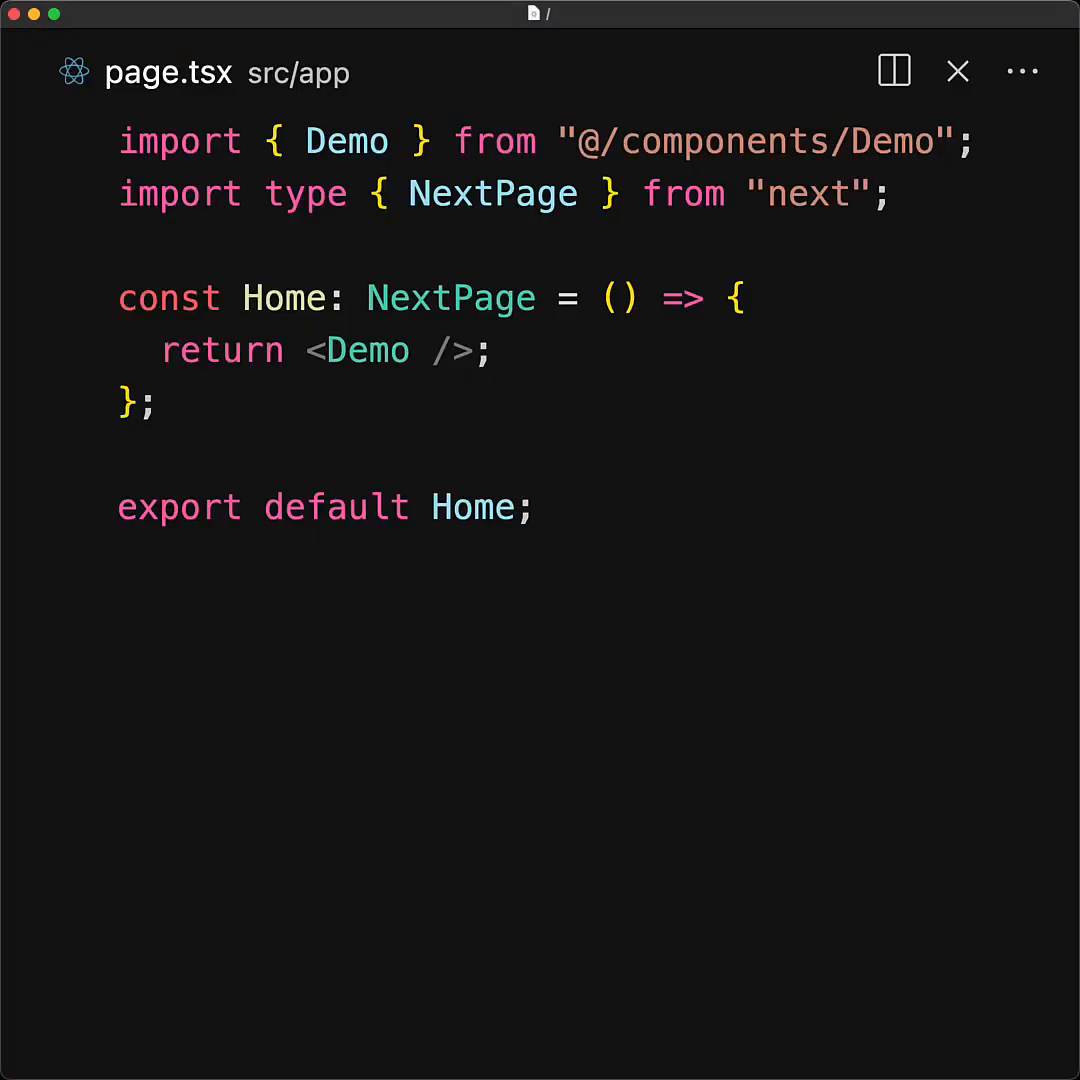
mouse_move(430, 310)
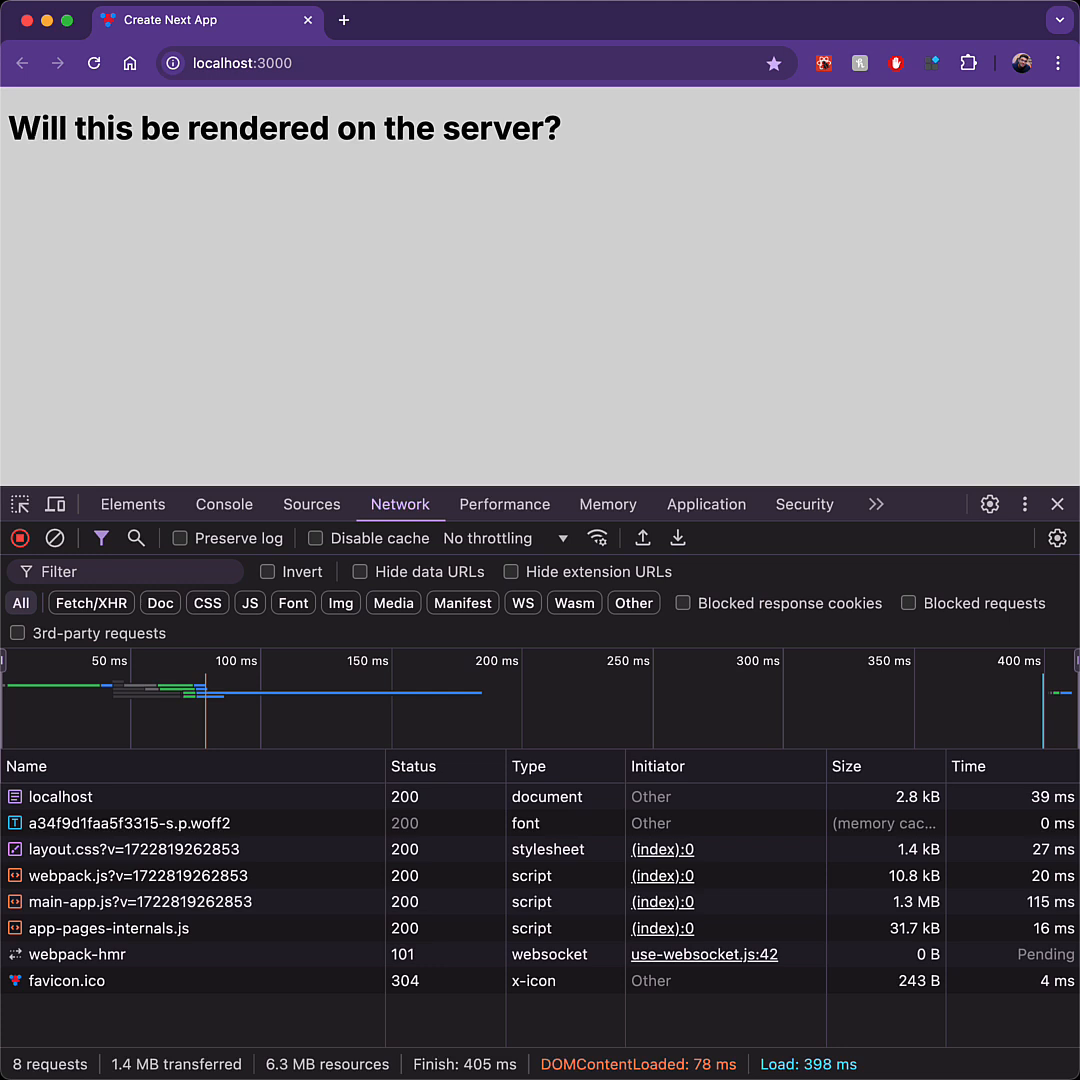
- In Demo.tsx, add onClick={() => alert("hello")} to the div and 'use client'; at the top
left_click(62, 796)
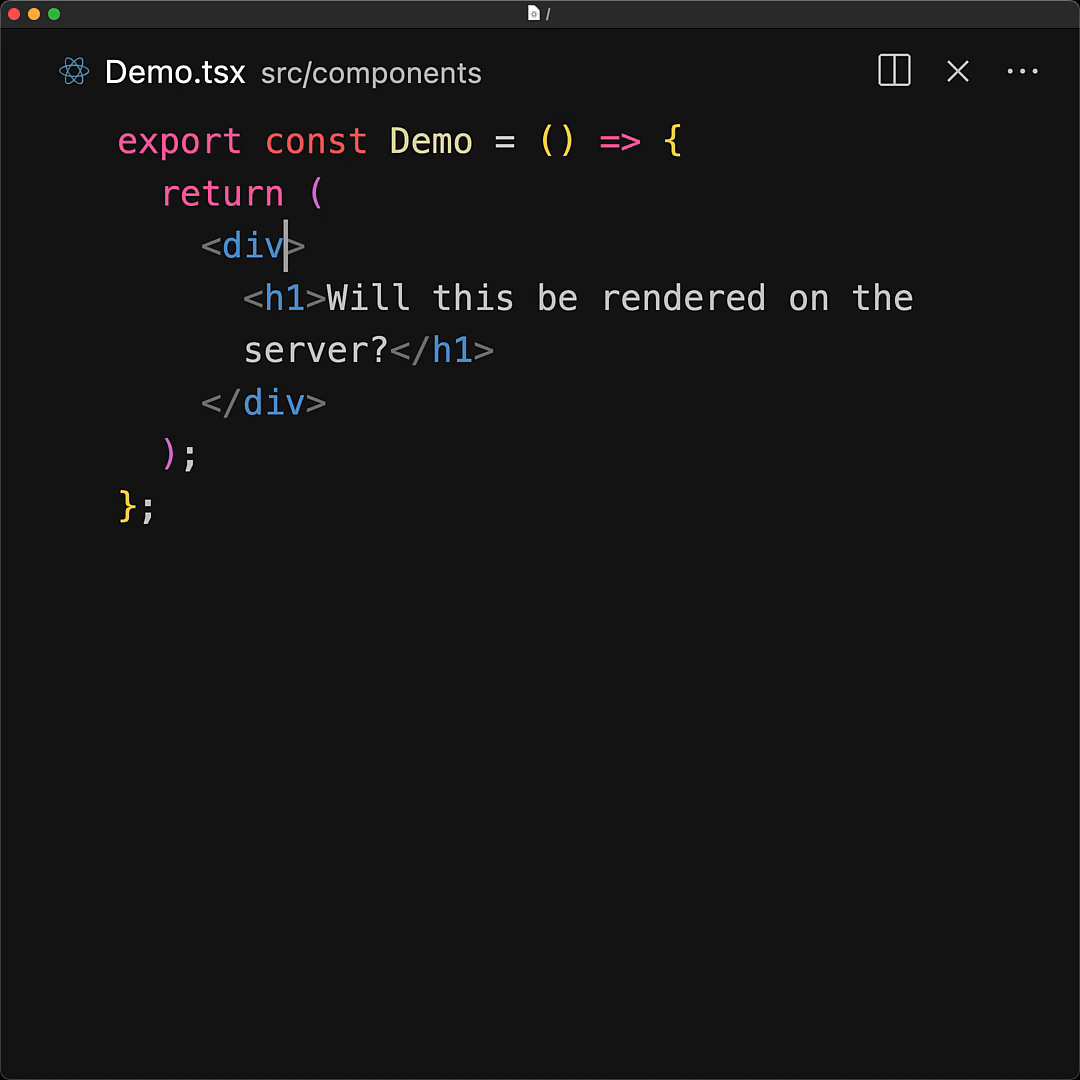
type("onClick={() => alert(\"hello\")}>")
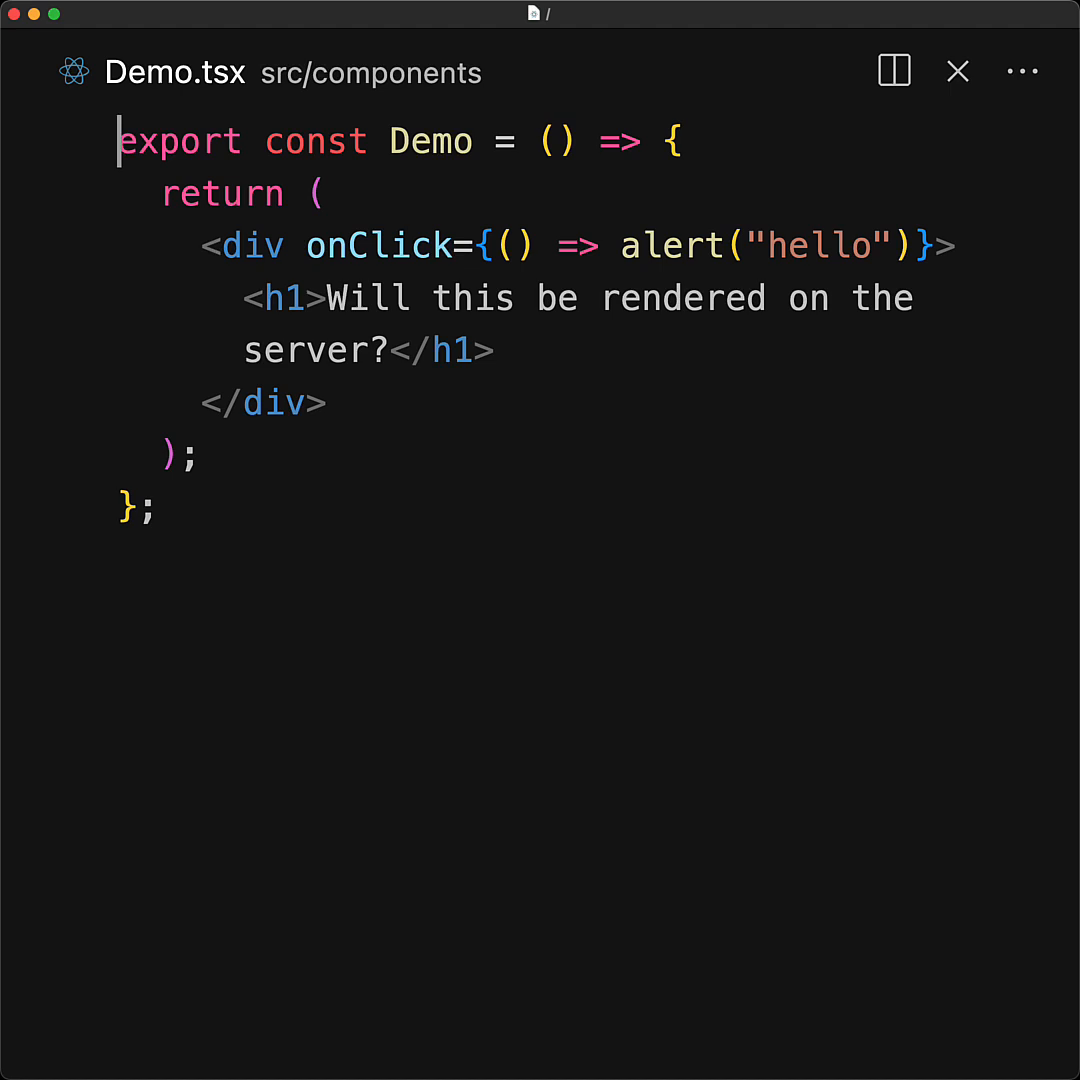
type("'use client';")
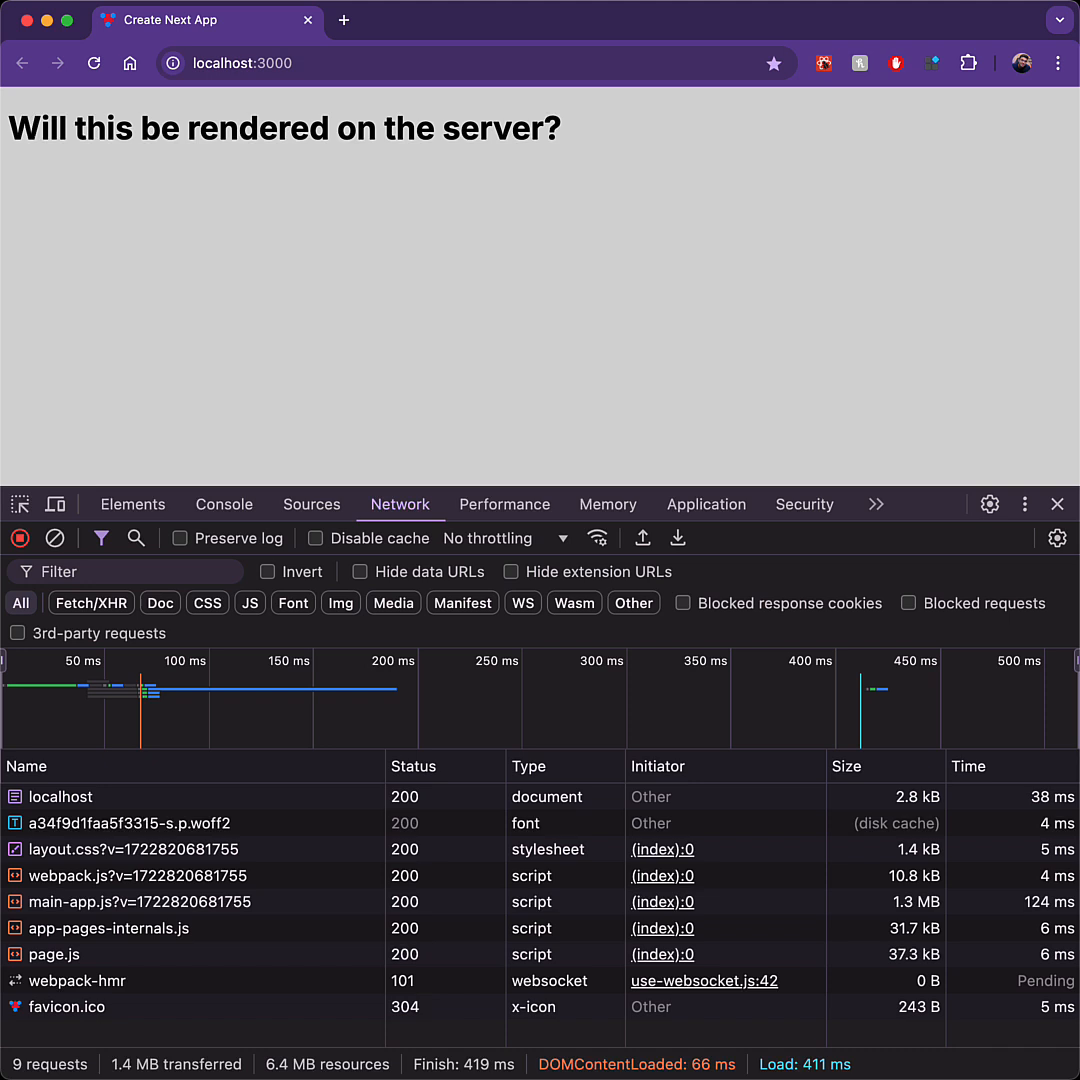
mouse_move(930, 417)
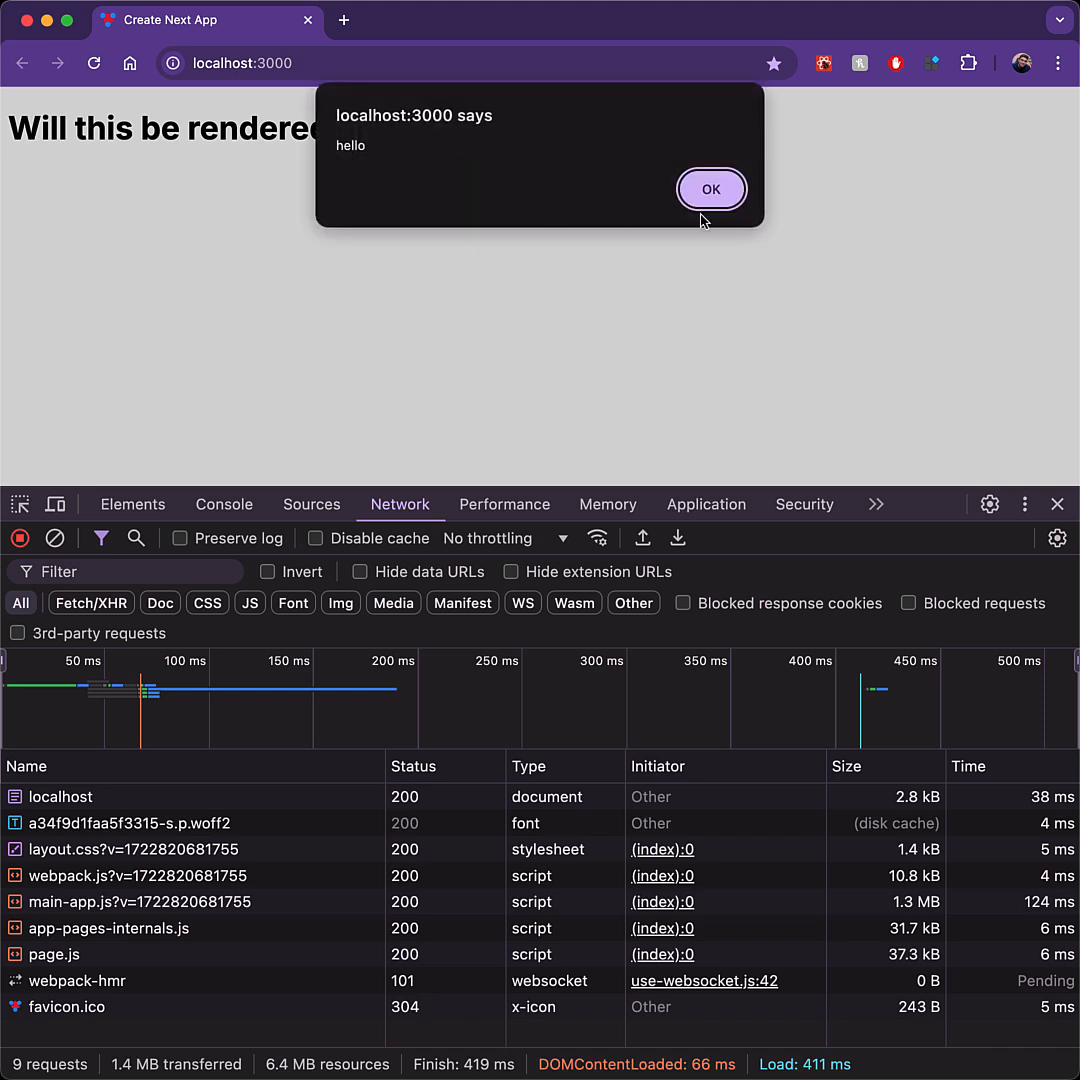
- Dismiss the 'hello' alert triggered by clicking the reloaded localhost page
left_click(711, 189)
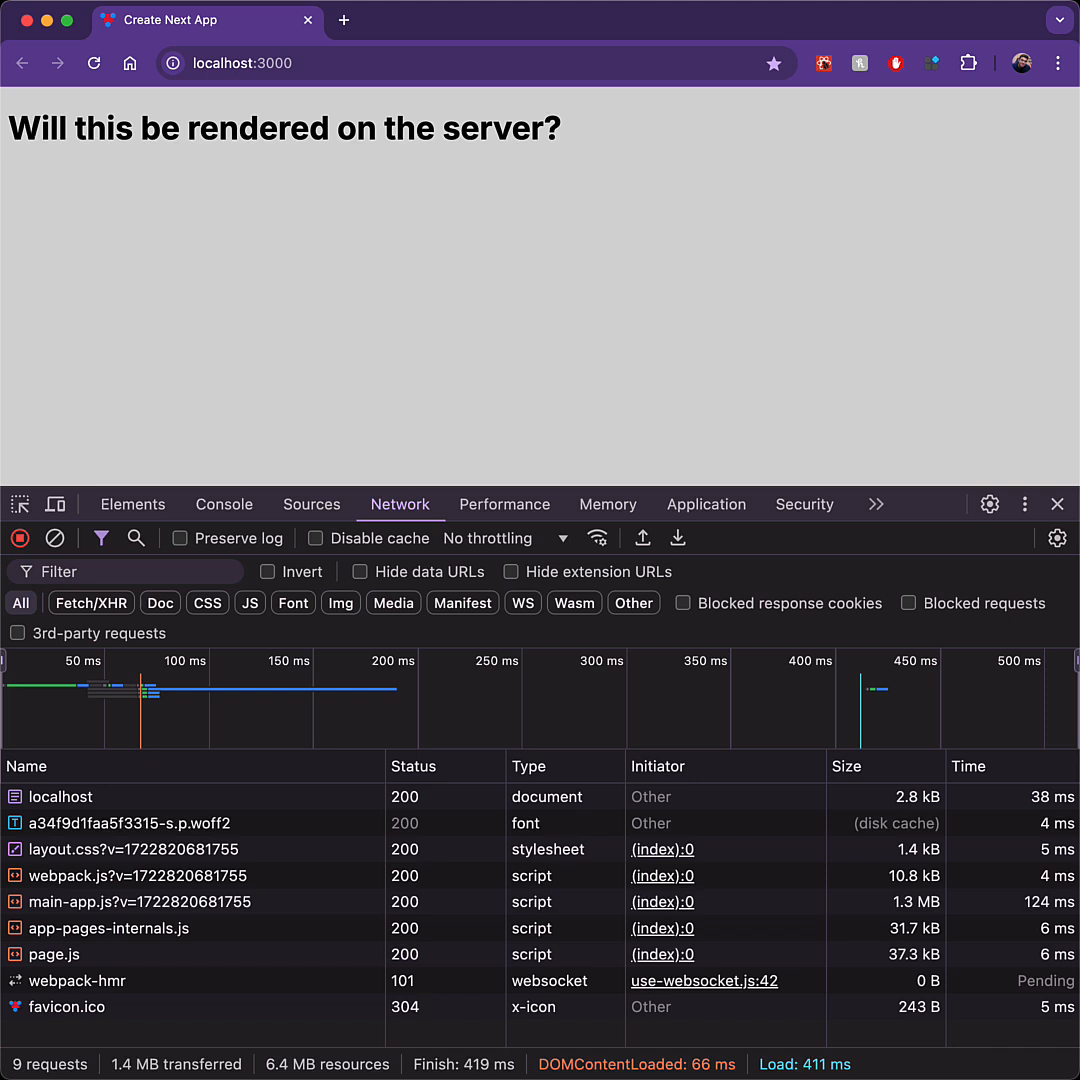
mouse_move(690, 344)
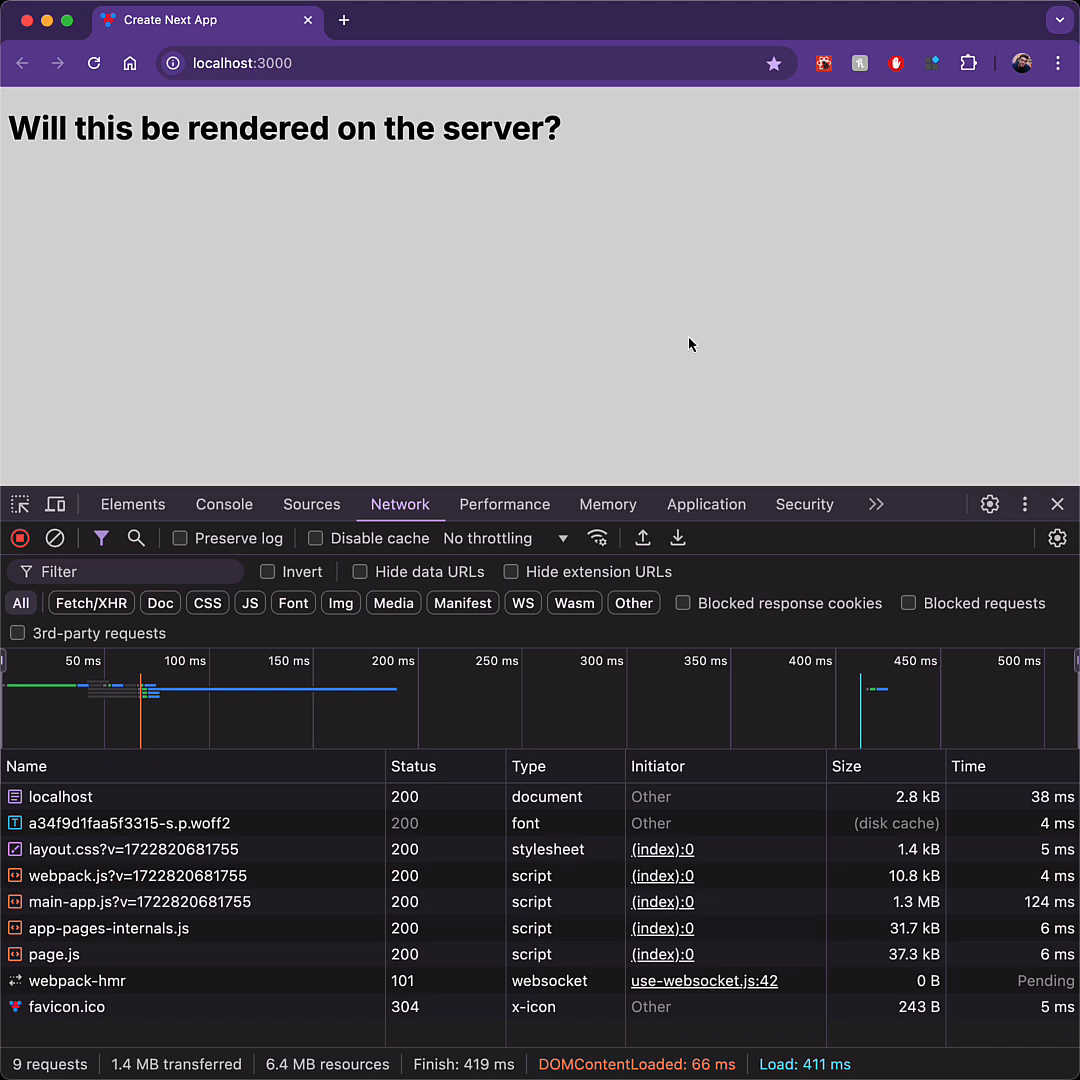
- Preview the localhost document response in the Network panel, showing the server-rendered heading
left_click(62, 796)
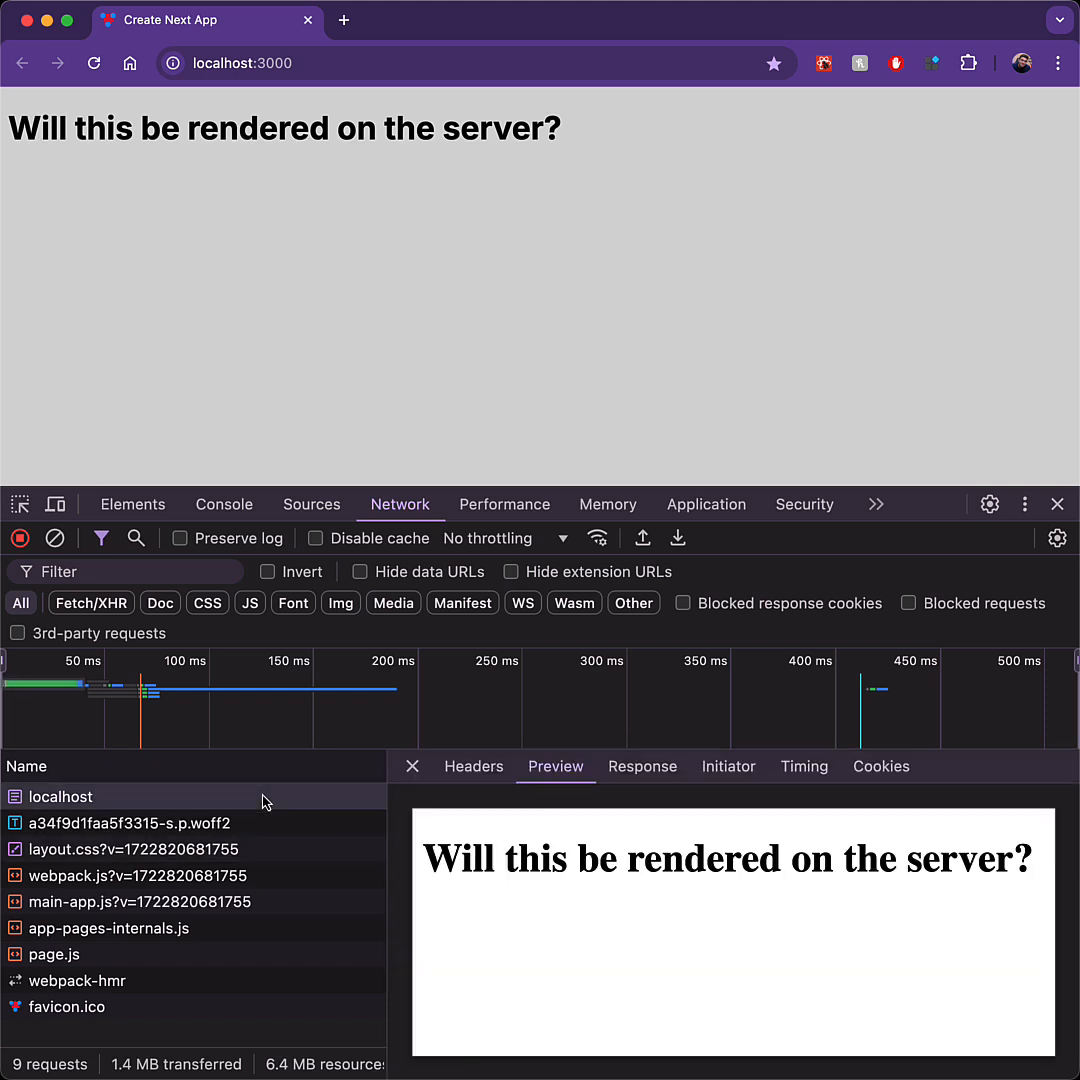